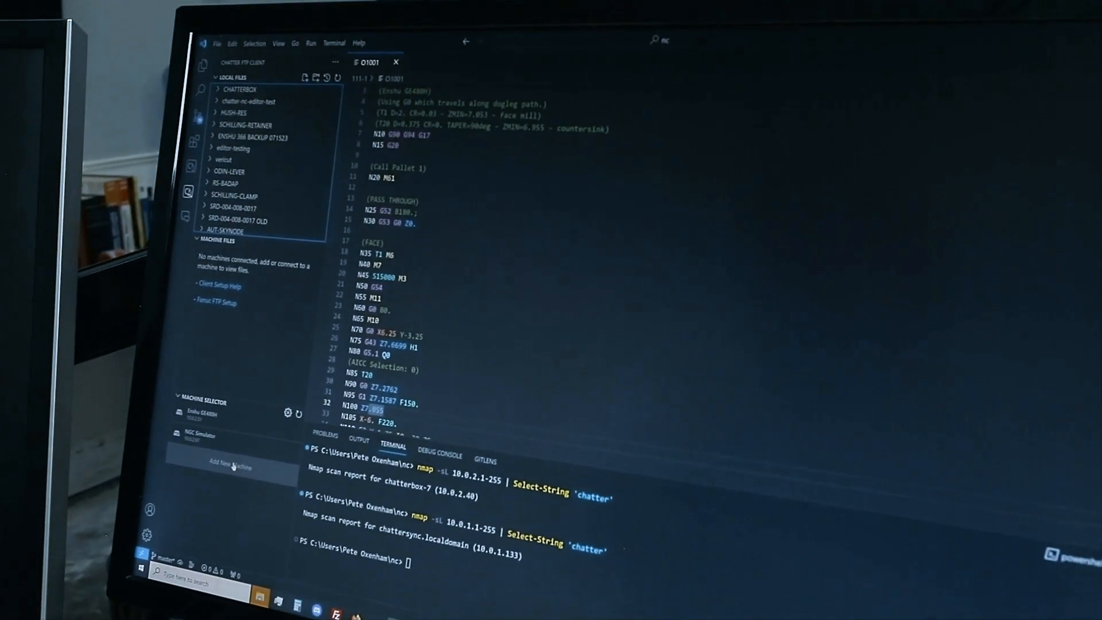
Step: Add a new machine, entering its IP address (10.0…) and the username
{"action": "left_click", "coordinate": [229, 466]}
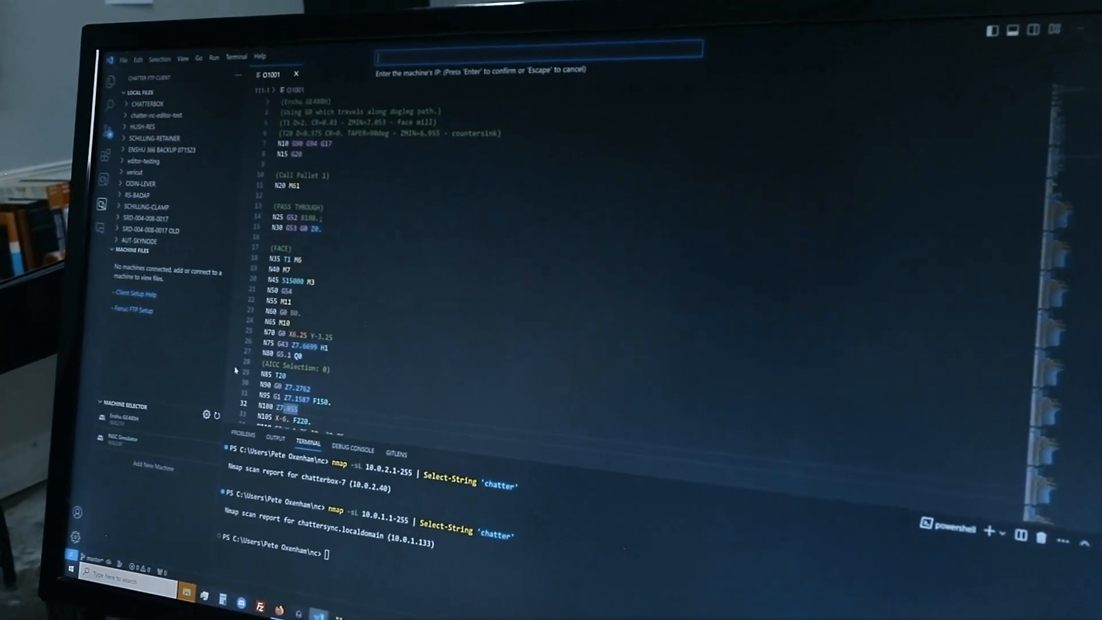
{"action": "type", "text": "10.0"}
{"action": "type", "text": "chi"}
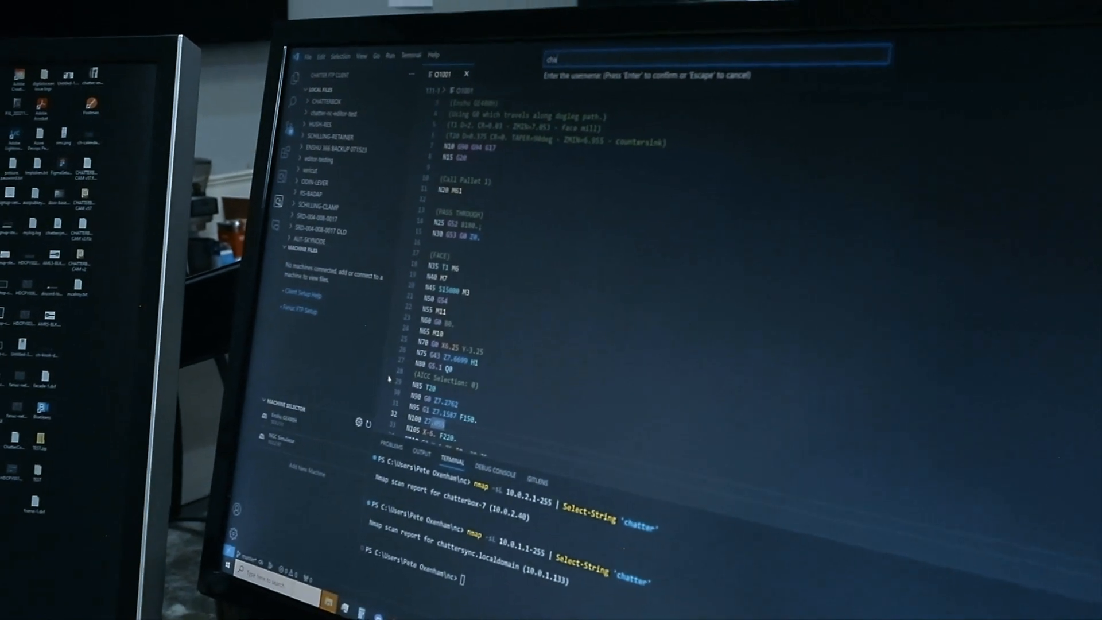
{"action": "key", "text": "Return"}
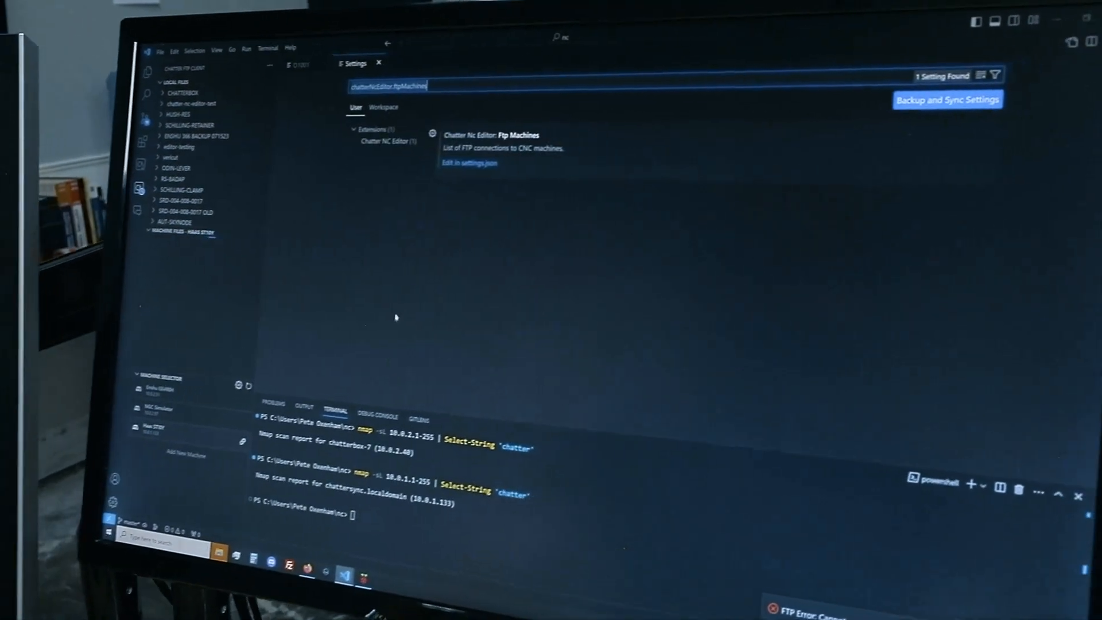
Step: Edit chatterNcEditor.ftpMachines in settings.json so the Haas ST10Y basePath is /mnt
{"action": "left_click", "coordinate": [468, 162]}
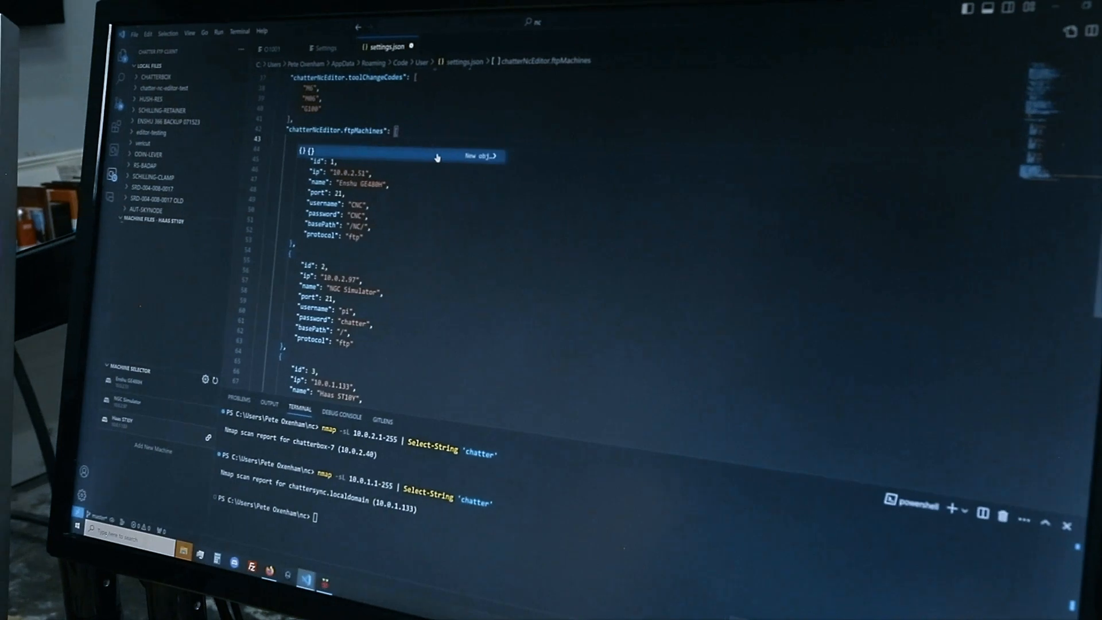
{"action": "scroll", "scroll_direction": "down", "scroll_amount": 3}
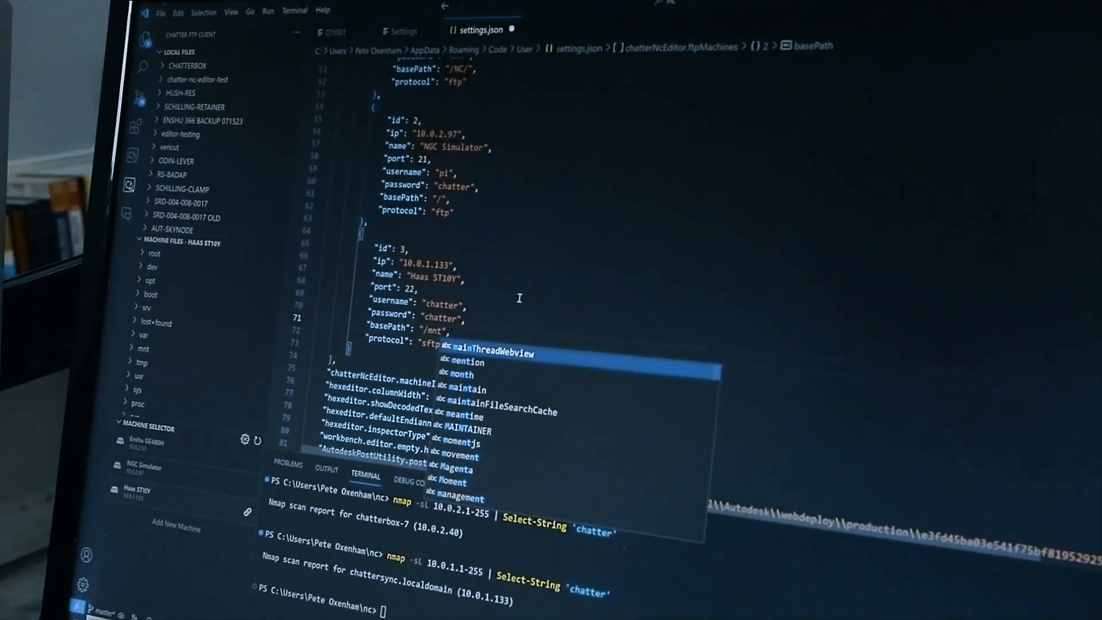
{"action": "type", "text": "chat"}
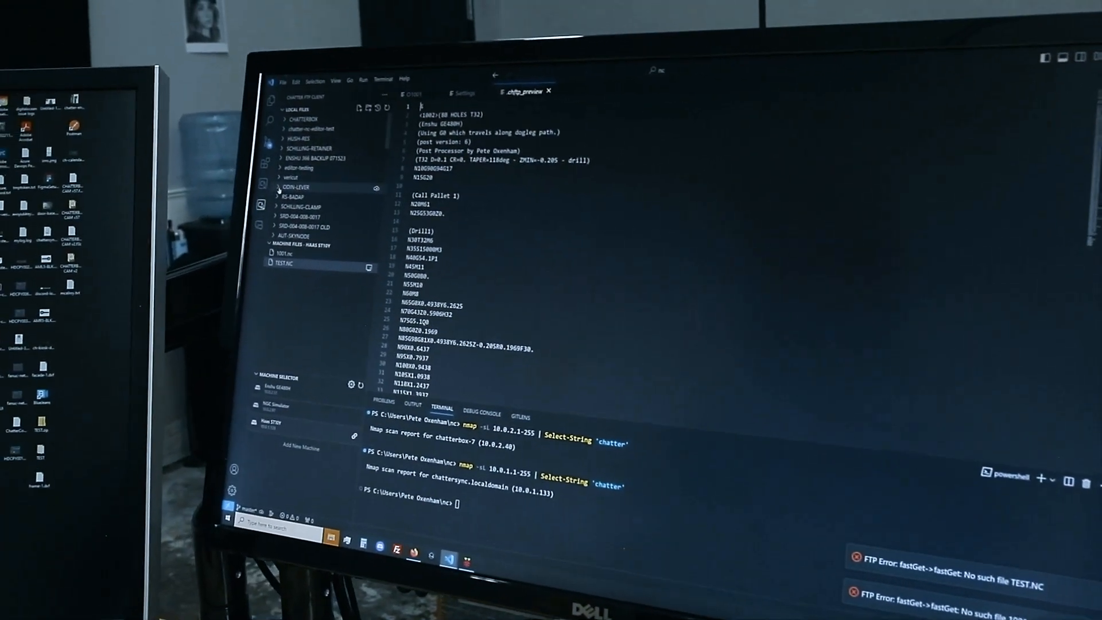
Step: Load the local NC program O1013 from the RS-BADAP folder
{"action": "left_click", "coordinate": [308, 188]}
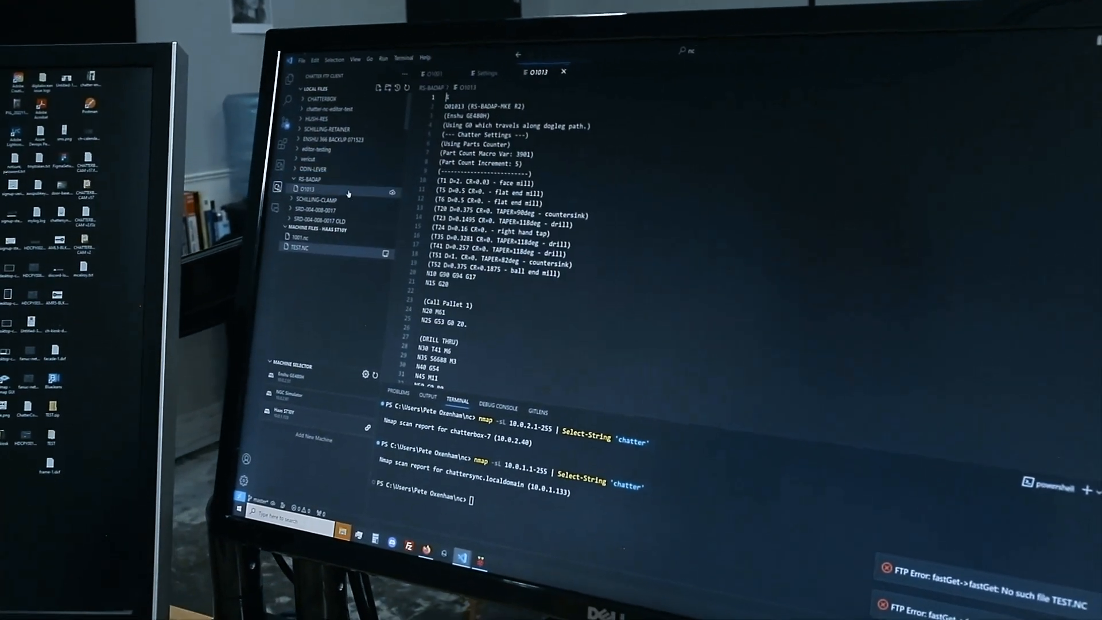